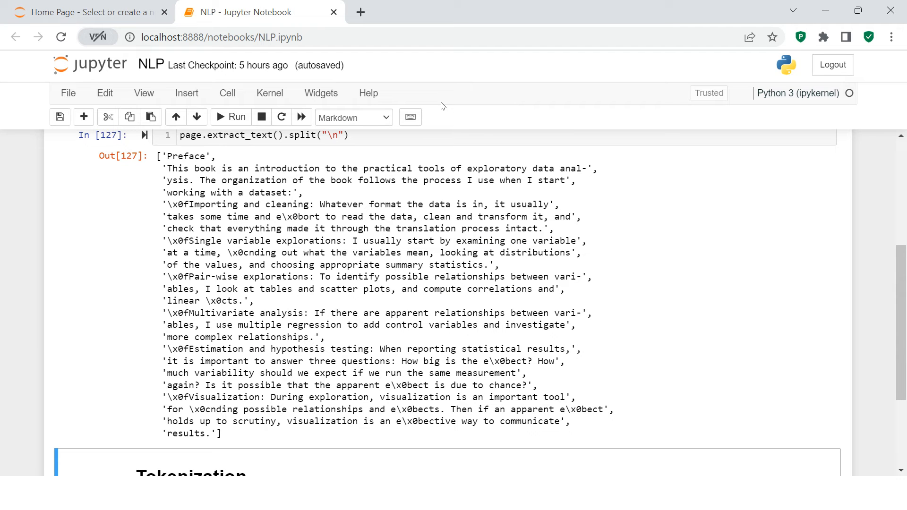
Drop the .split("\n") call, assign the page text to page4, and hide its display line.
{"action": "scroll", "scroll_direction": "down", "scroll_amount": 3}
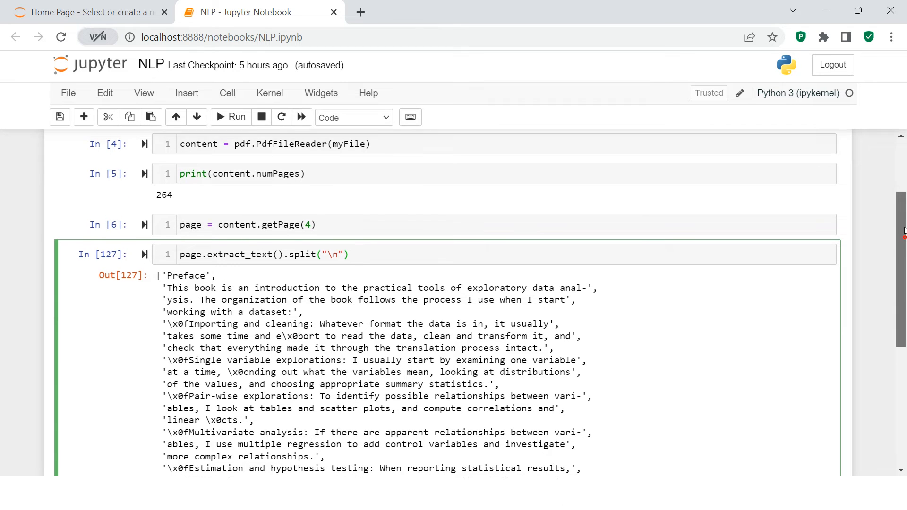
{"action": "scroll", "scroll_direction": "down", "scroll_amount": 3}
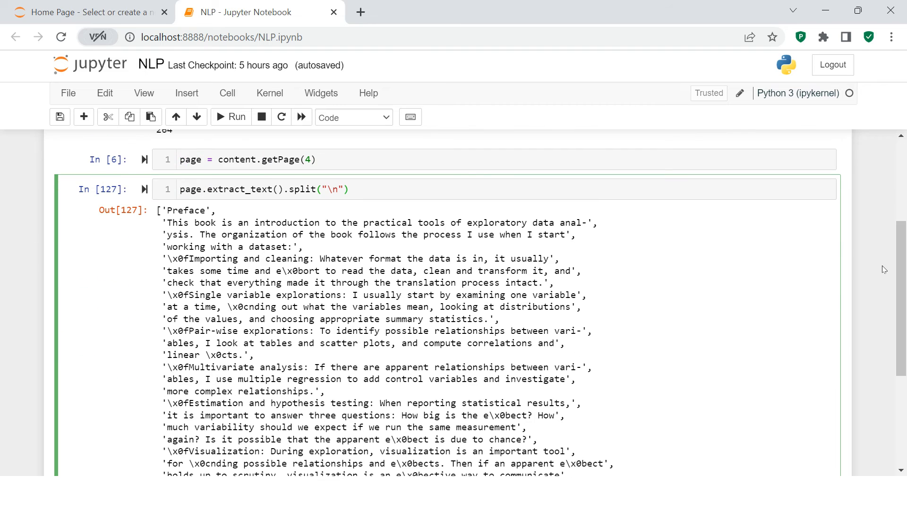
{"action": "mouse_move", "coordinate": [395, 216]}
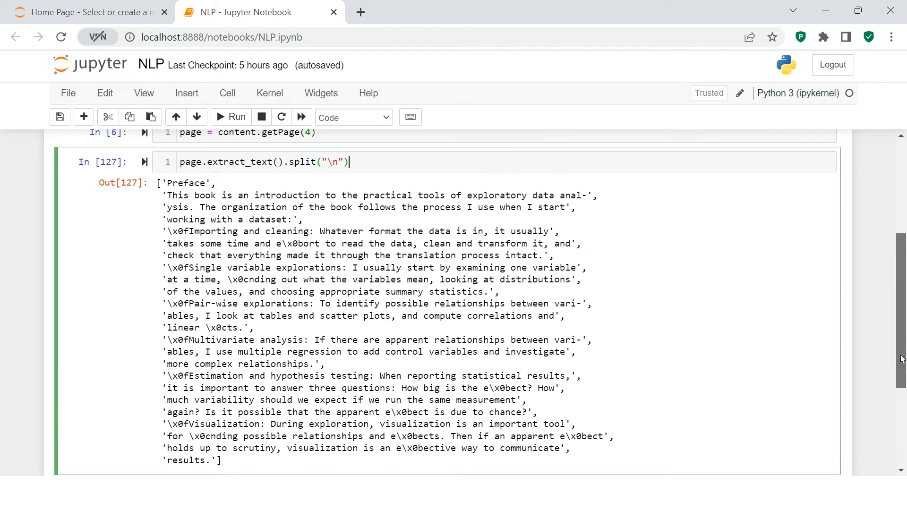
{"action": "scroll", "scroll_direction": "down", "scroll_amount": 3}
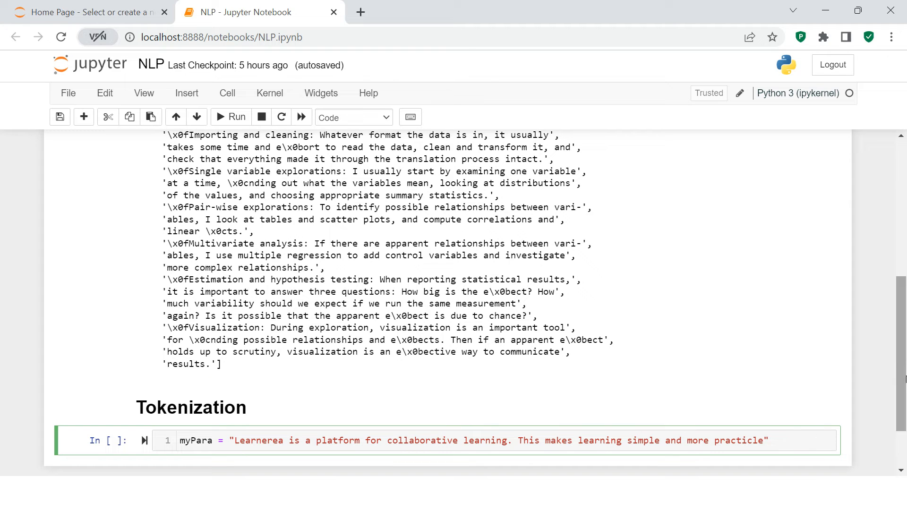
{"action": "scroll", "scroll_direction": "down", "scroll_amount": 3}
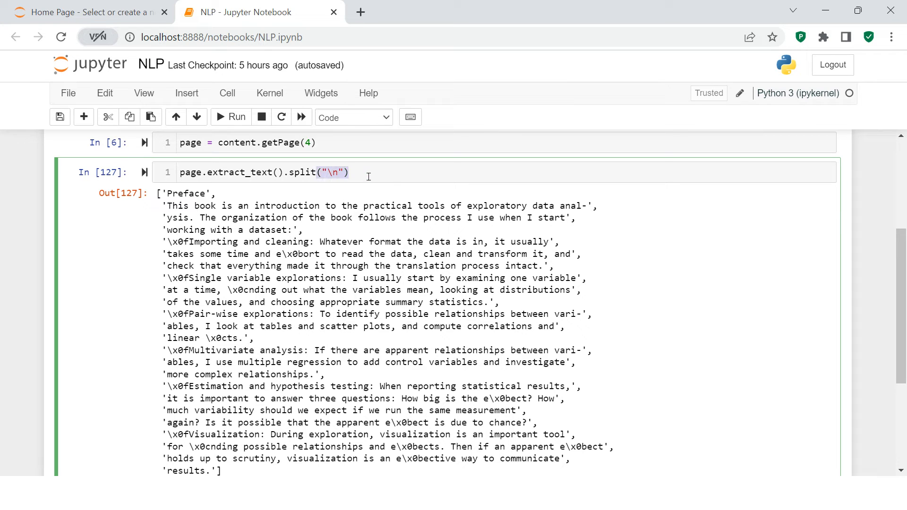
{"action": "key", "text": "BackSpace"}
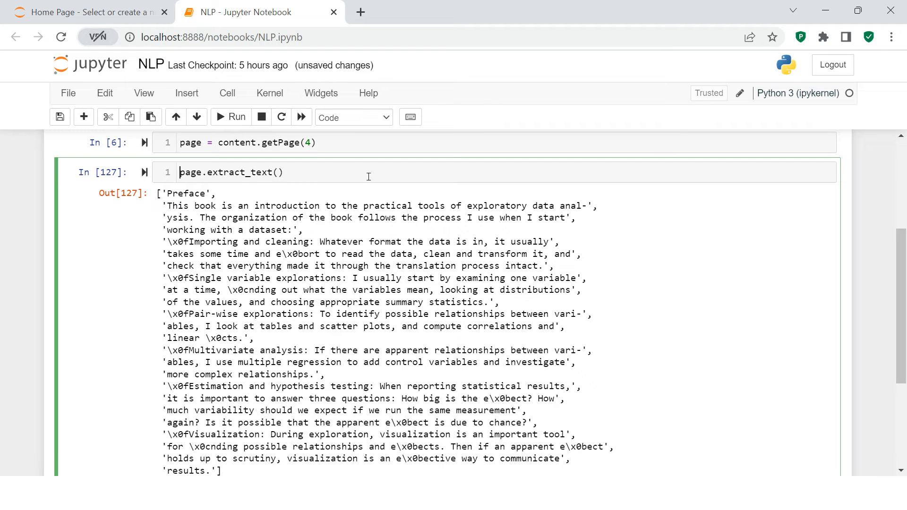
{"action": "type", "text": "page4"}
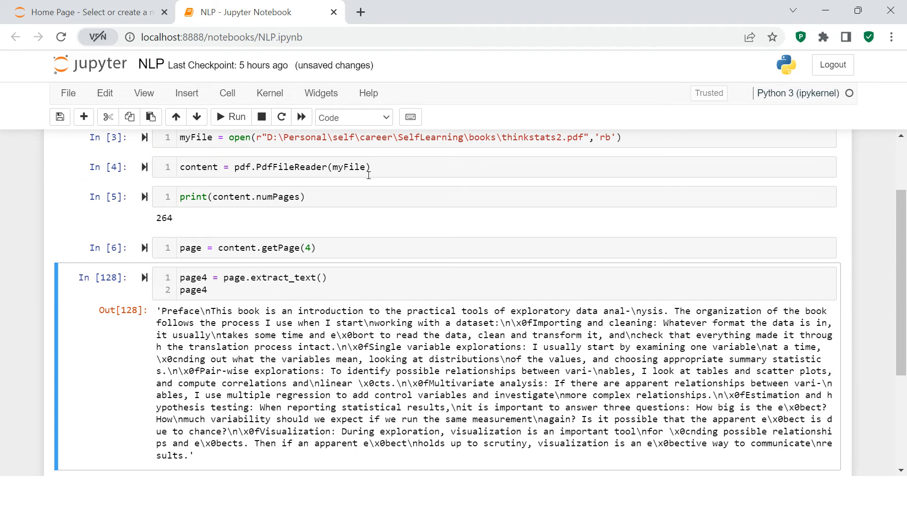
{"action": "left_click", "coordinate": [240, 290]}
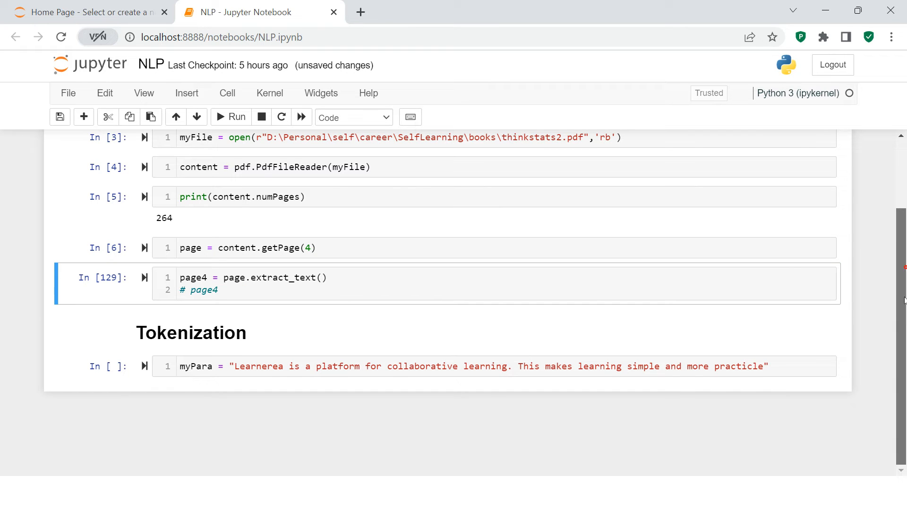
Run the myPara sample paragraph cell under Tokenization, leaving an empty cell below.
{"action": "left_click", "coordinate": [236, 117]}
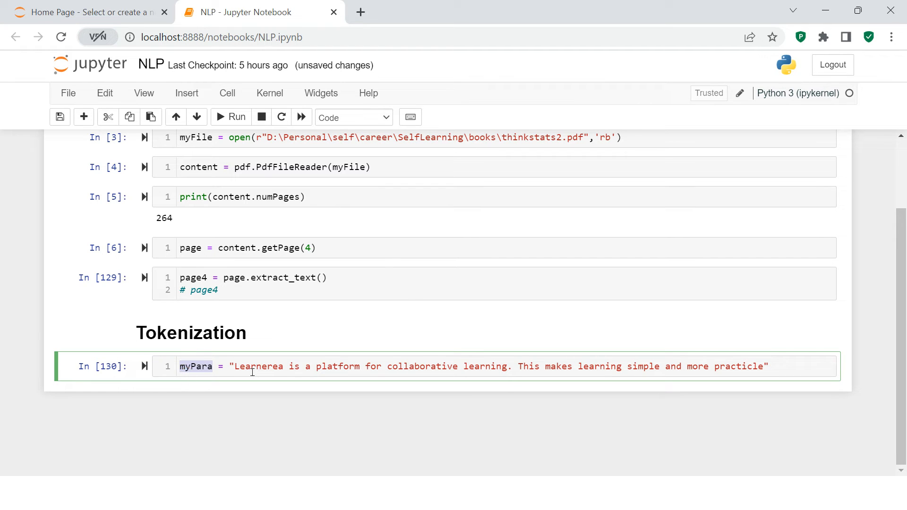
{"action": "mouse_move", "coordinate": [495, 369]}
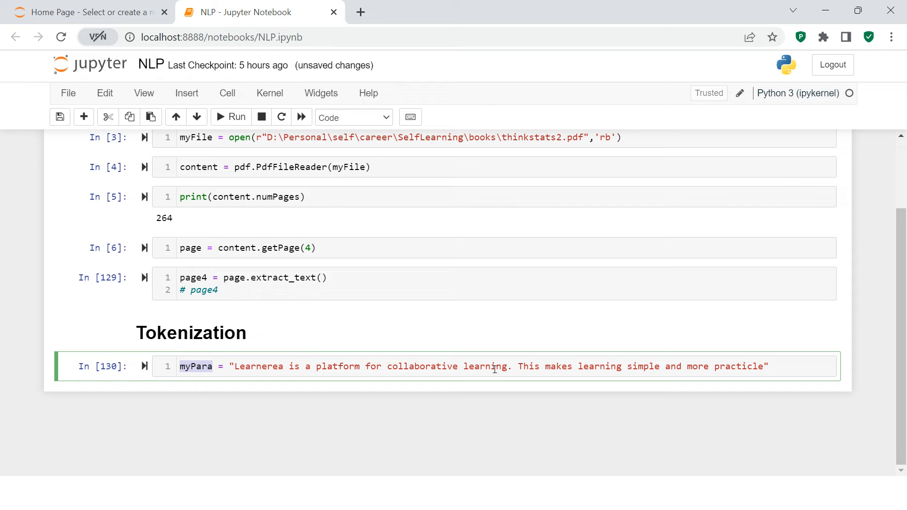
{"action": "mouse_move", "coordinate": [802, 389]}
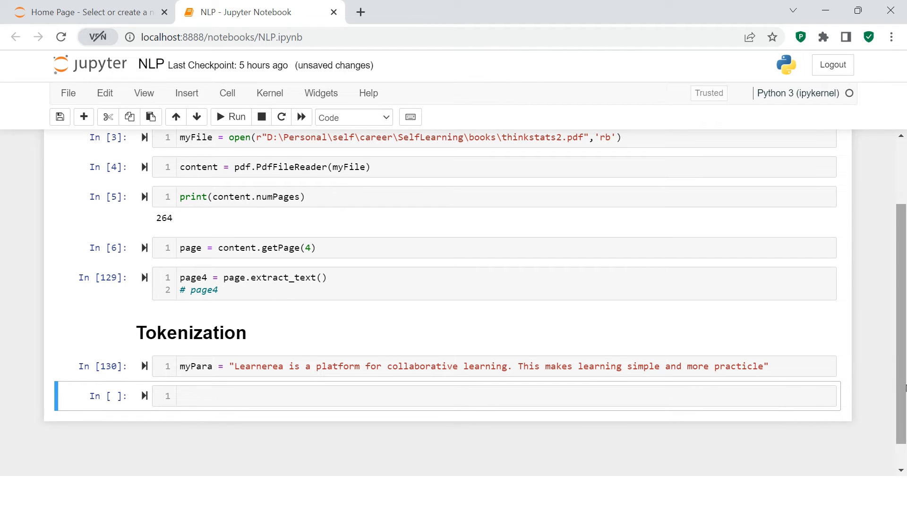
{"action": "scroll", "scroll_direction": "down", "scroll_amount": 3}
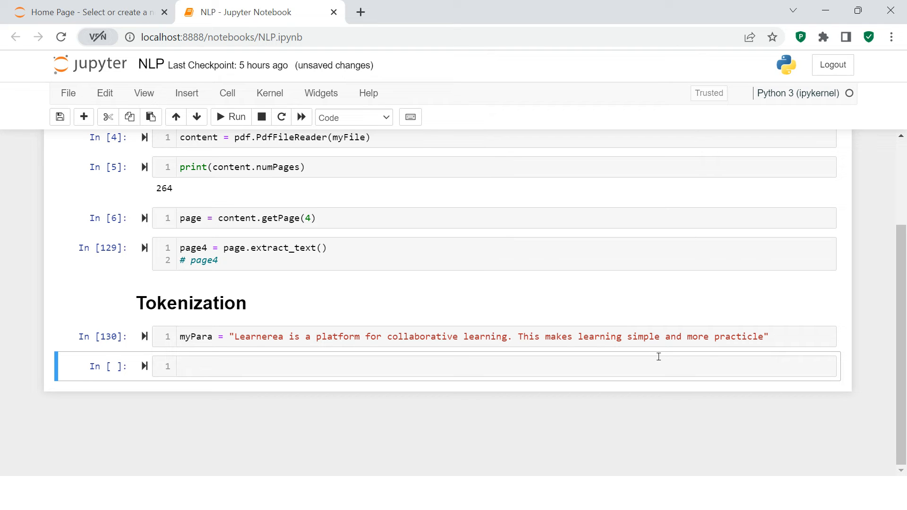
{"action": "mouse_move", "coordinate": [639, 368]}
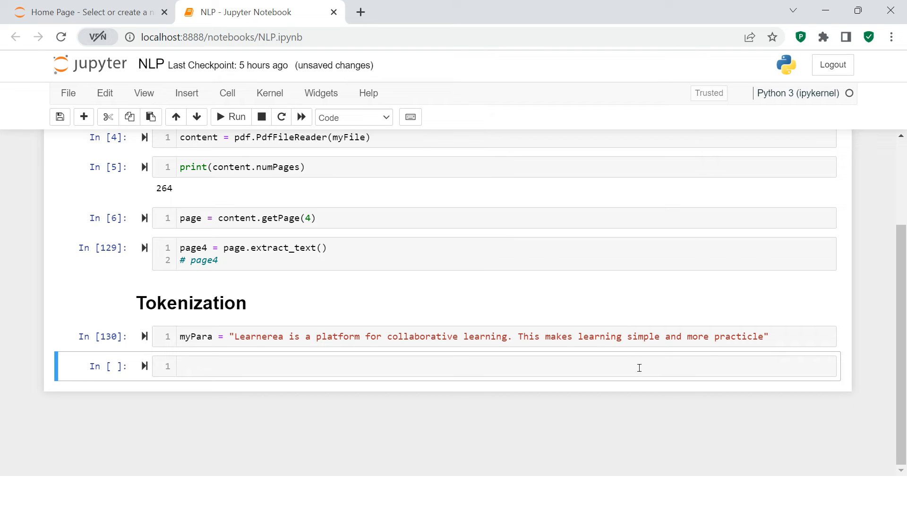
{"action": "left_click", "coordinate": [491, 366]}
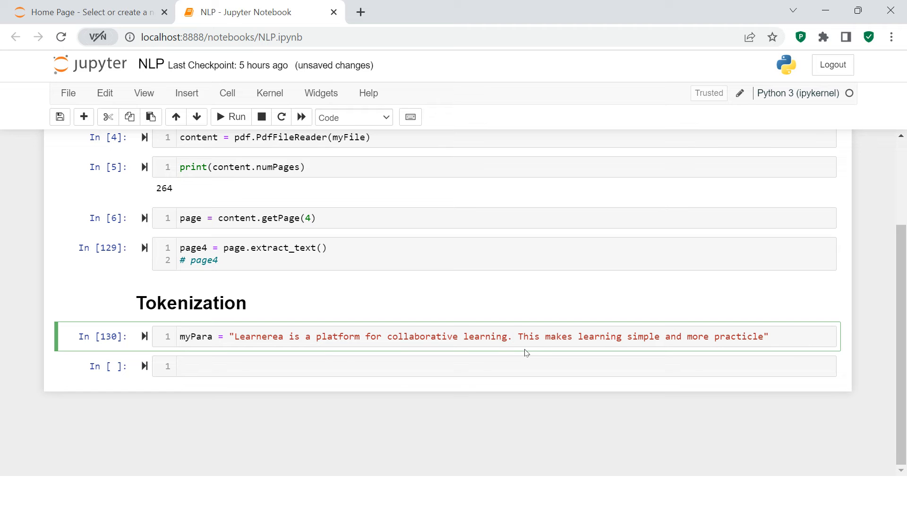
Enter and run 'import nltk' in the empty cell below the paragraph.
{"action": "left_click", "coordinate": [495, 365]}
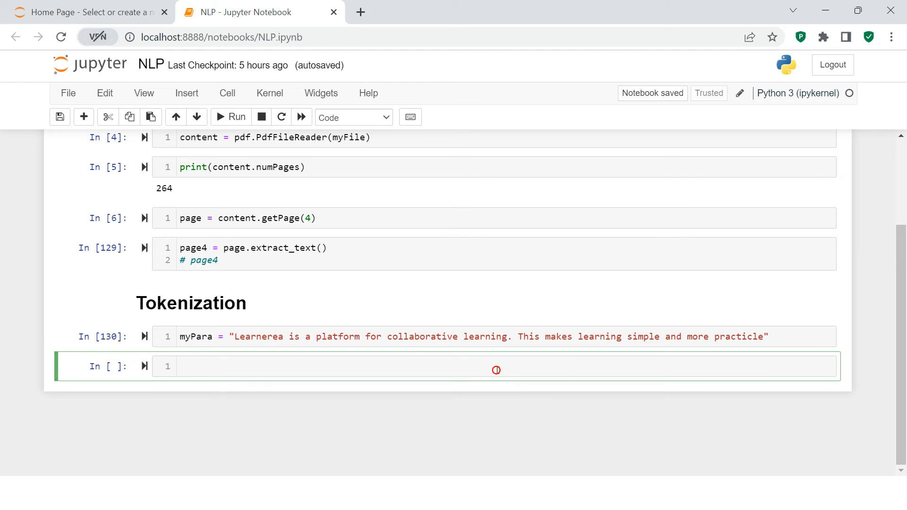
{"action": "type", "text": "impo"}
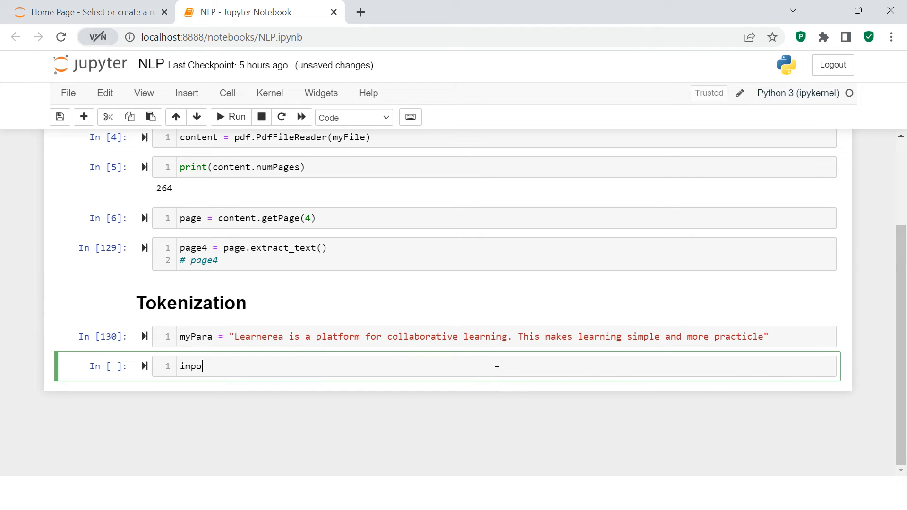
{"action": "type", "text": "rt"}
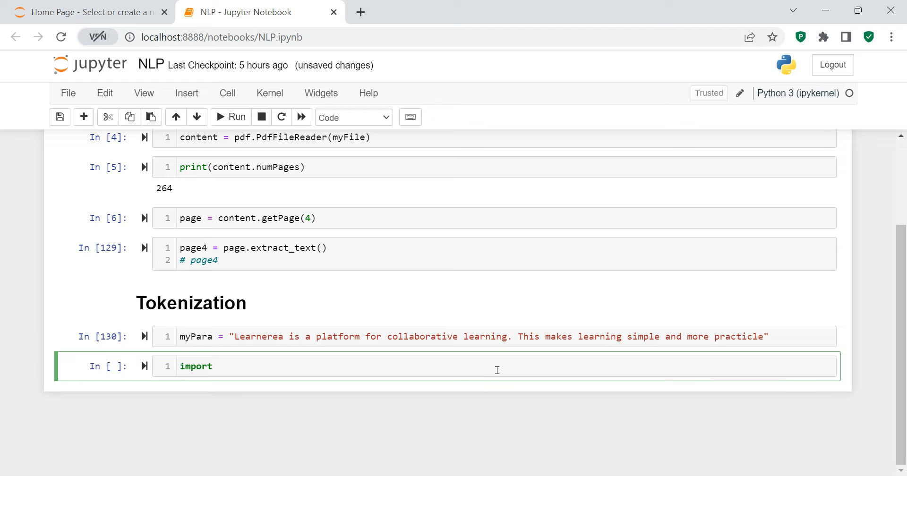
{"action": "type", "text": "nltk"}
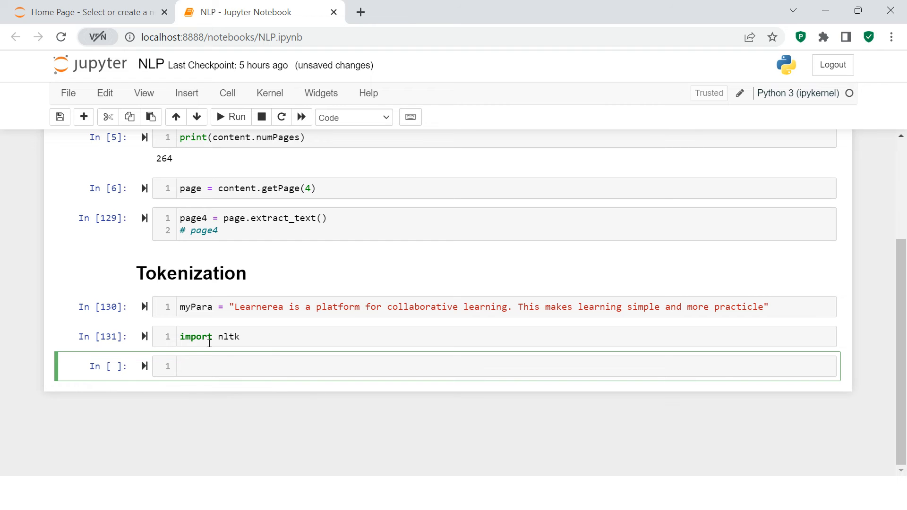
{"action": "mouse_move", "coordinate": [834, 440]}
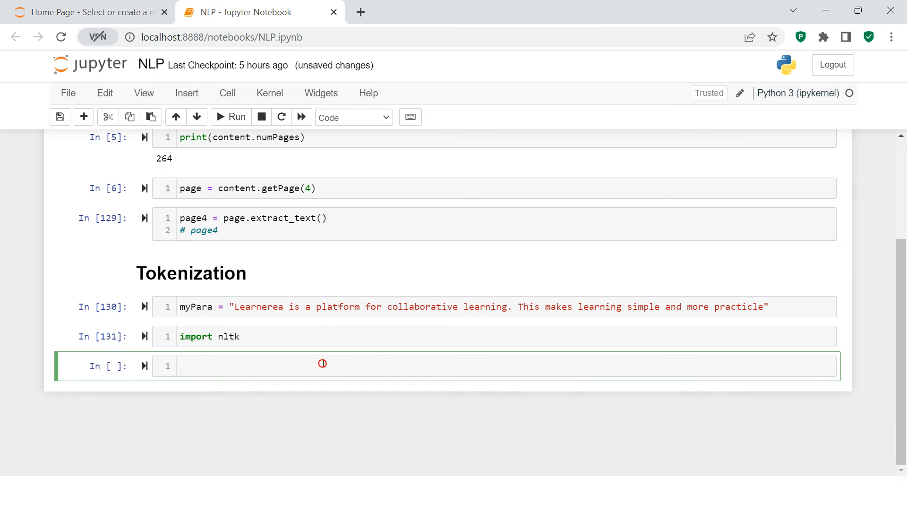
Run nltk.sent_tokenize(myPara) to get two sentences and start assigning the result to sent.
{"action": "type", "text": "nltk"}
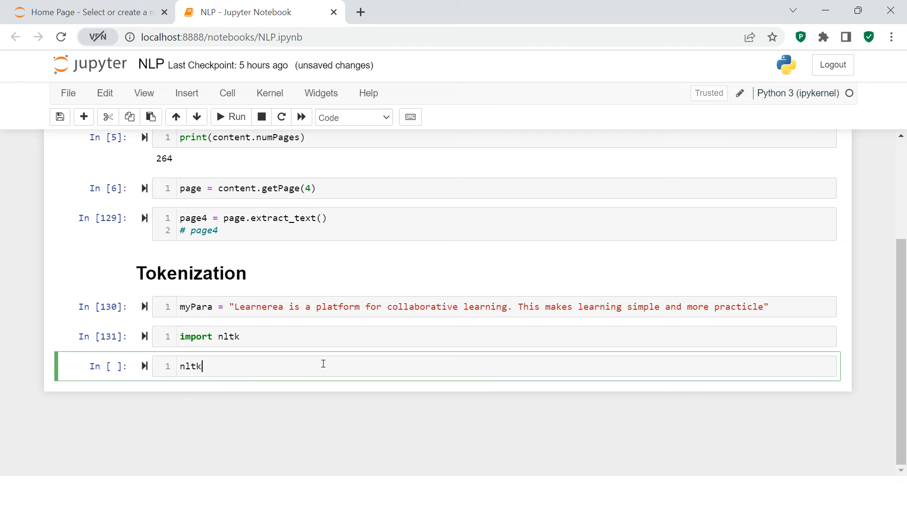
{"action": "type", "text": ".sent"}
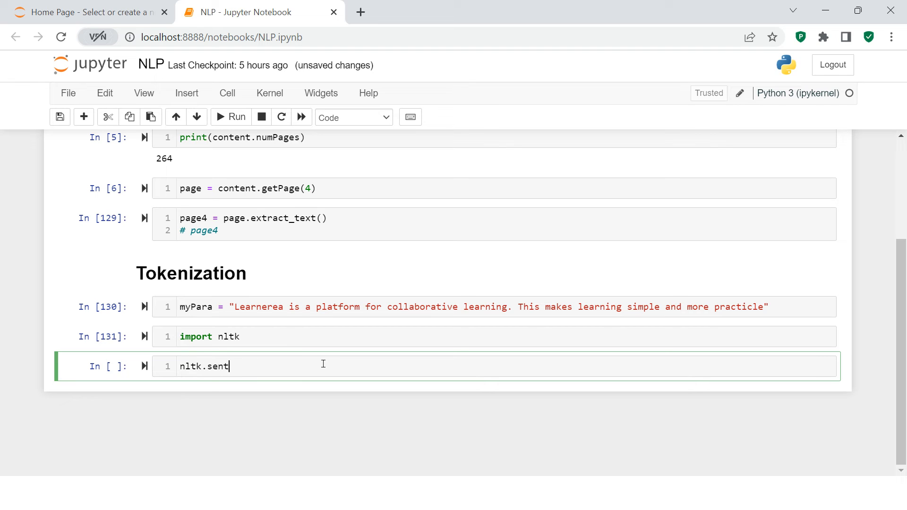
{"action": "type", "text": "_tokenize"}
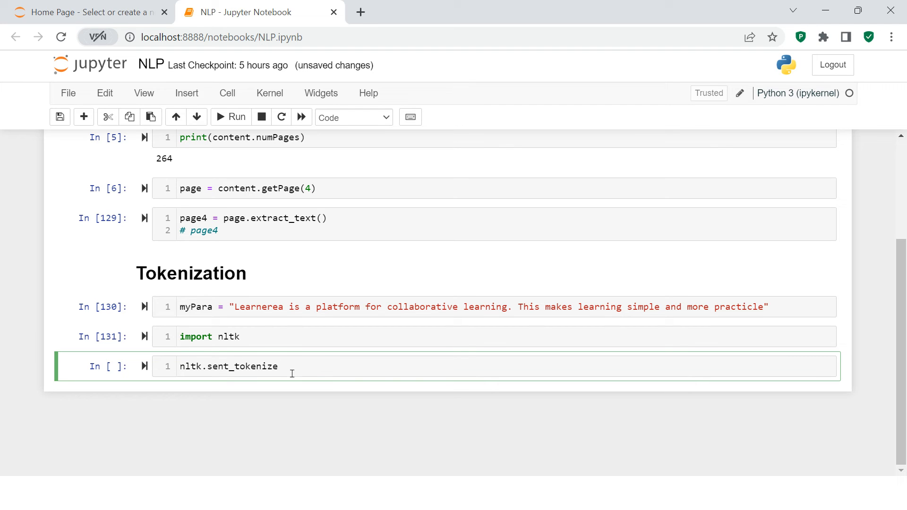
{"action": "type", "text": "()"}
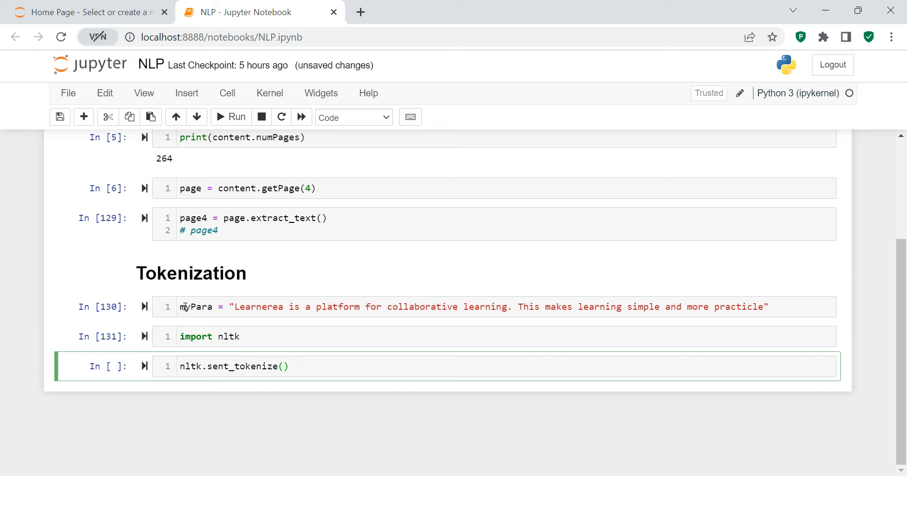
{"action": "left_click", "coordinate": [387, 308]}
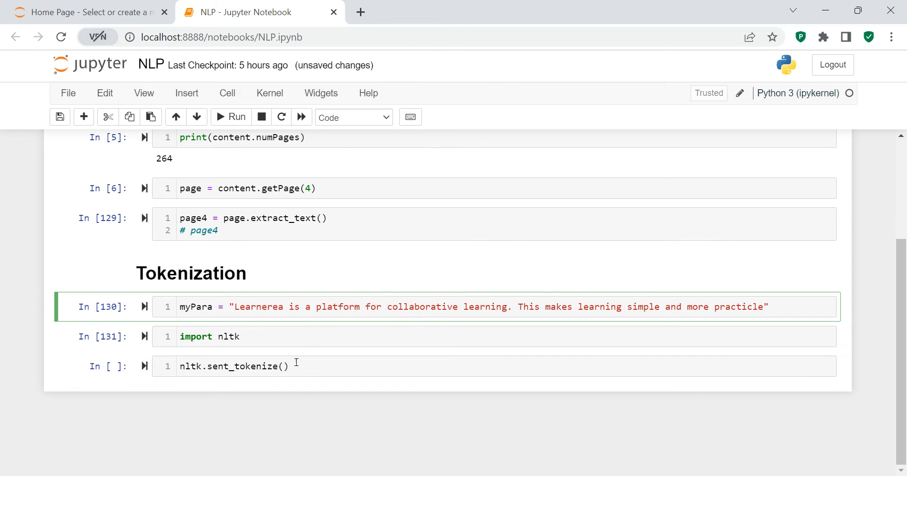
{"action": "type", "text": "myPara"}
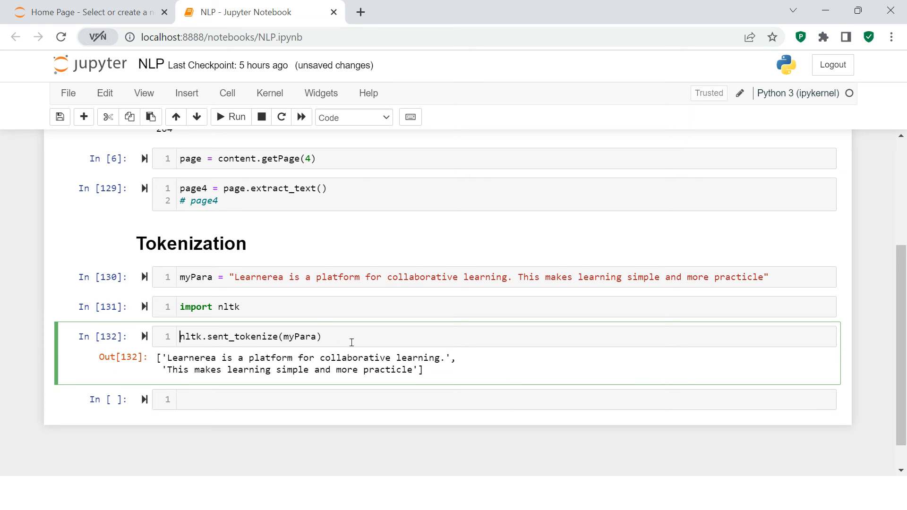
{"action": "type", "text": "sentes"}
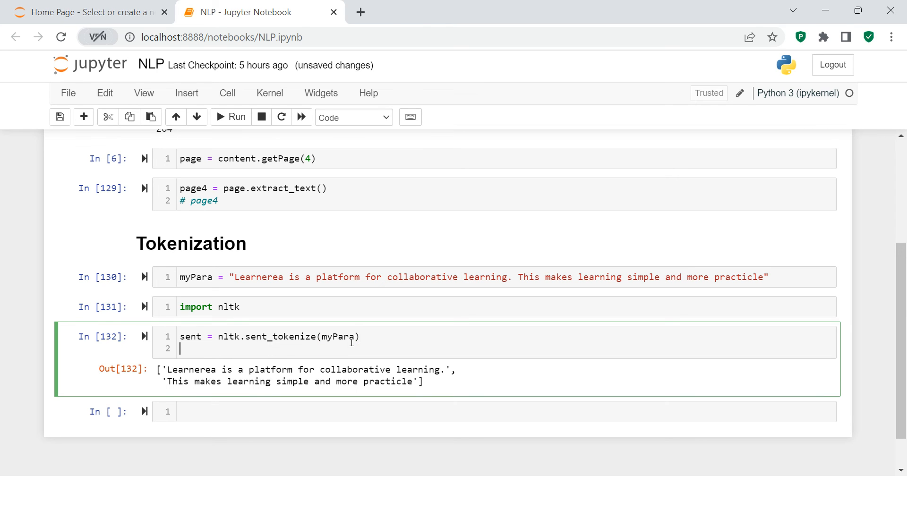
Tokenize myPara with nltk.word_tokenize(myPara) and run the cell.
{"action": "type", "text": "nltk"}
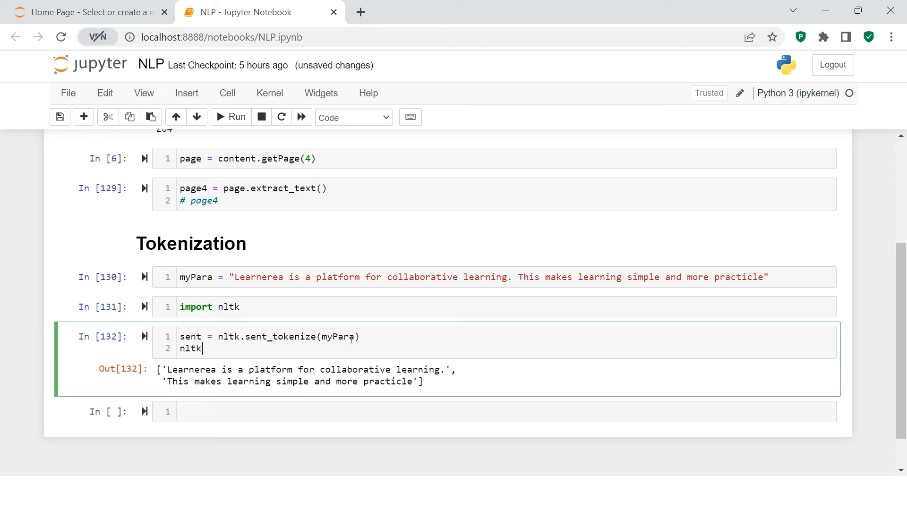
{"action": "type", "text": "."}
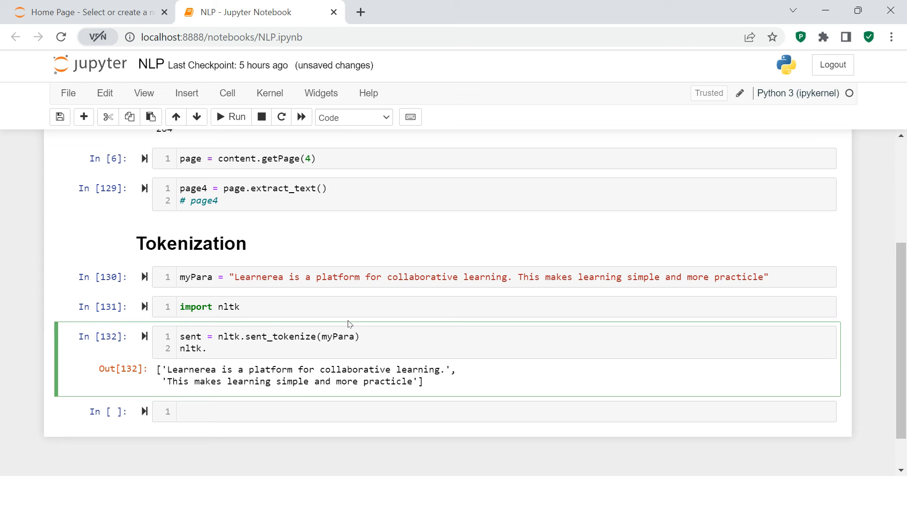
{"action": "key", "text": "tab"}
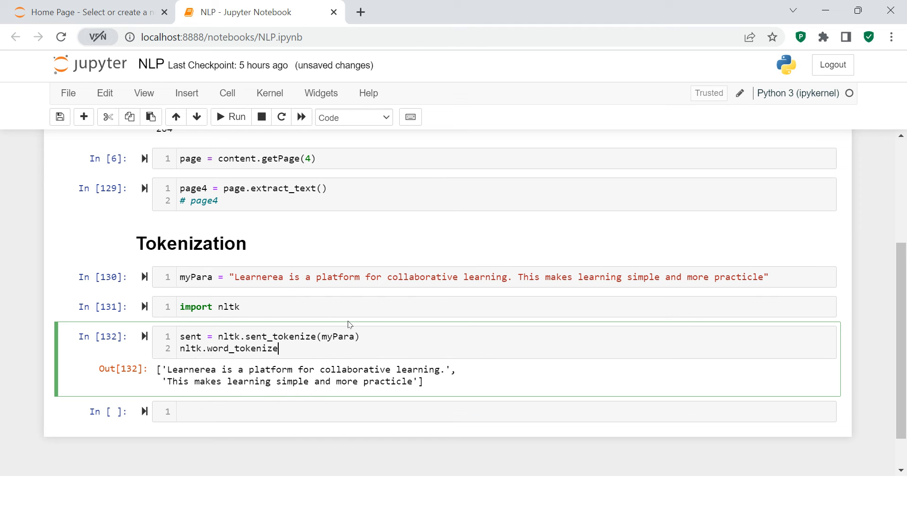
{"action": "type", "text": "(myPara)"}
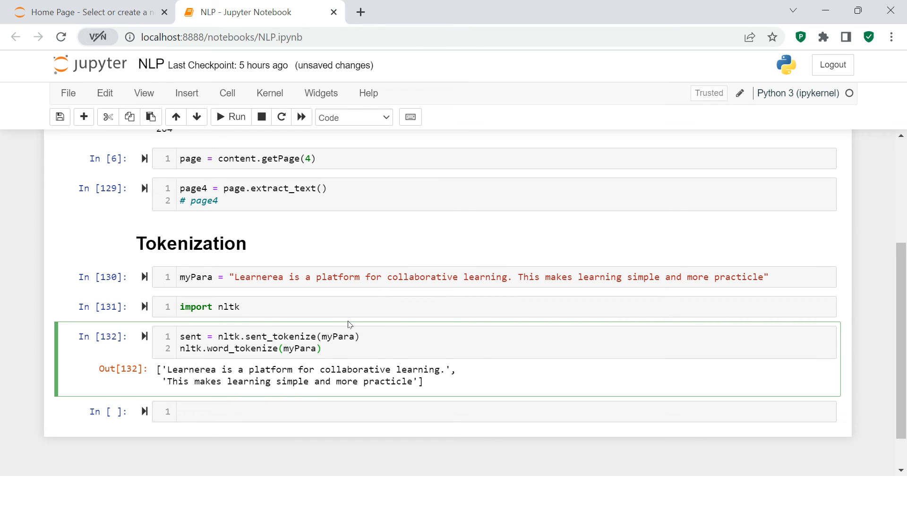
{"action": "left_click", "coordinate": [230, 117]}
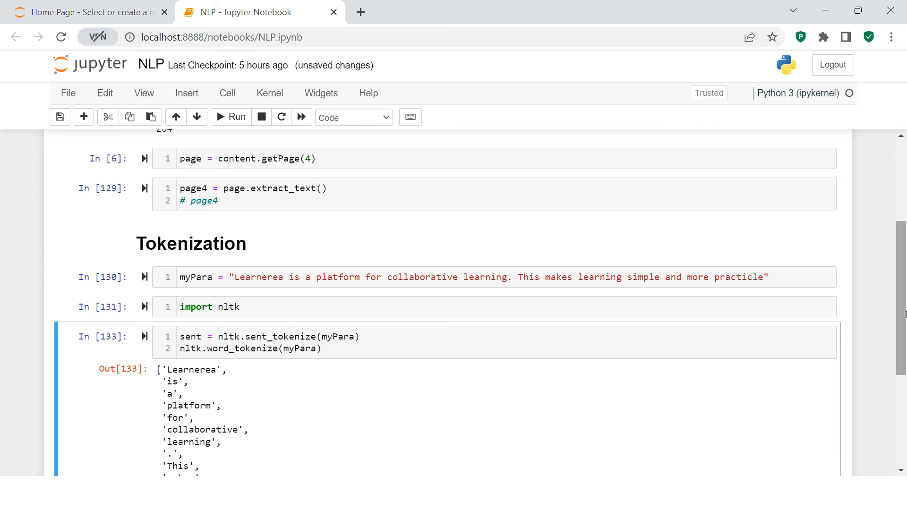
Save the tokens as words and display the words list in the next cell.
{"action": "scroll", "scroll_direction": "down", "scroll_amount": 3}
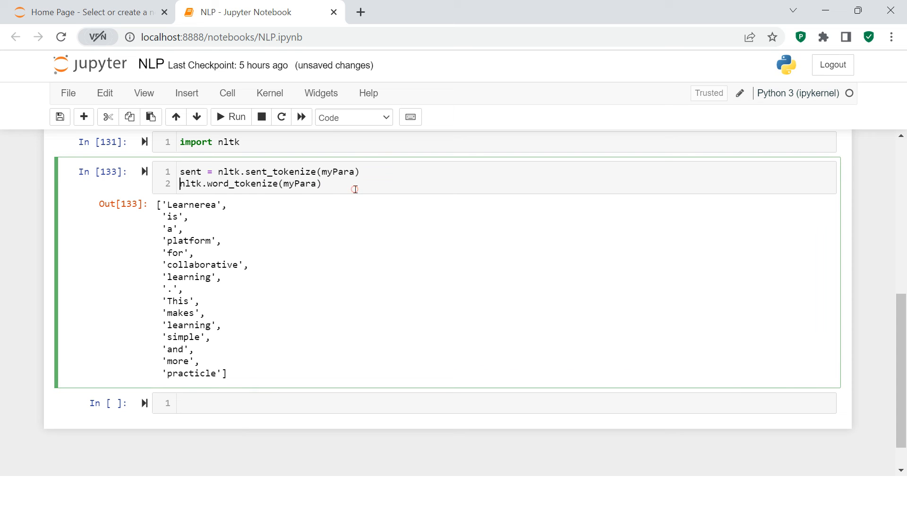
{"action": "type", "text": "wor"}
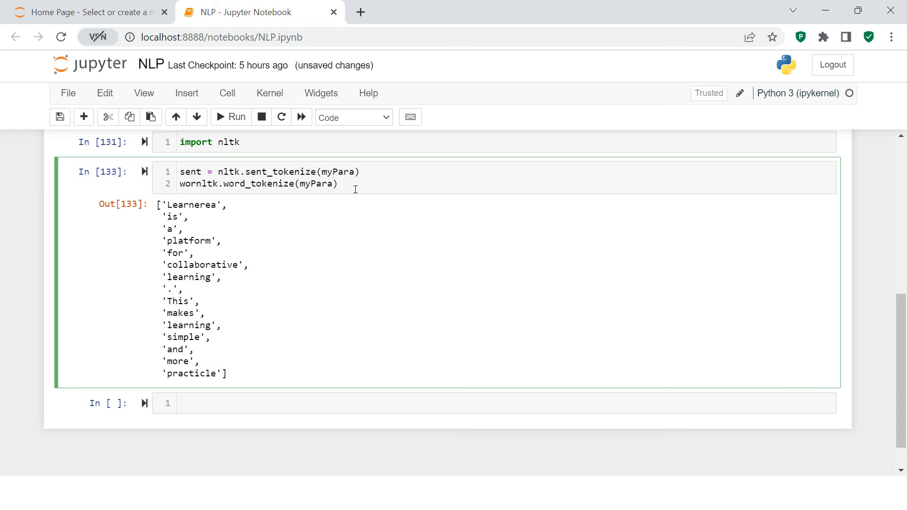
{"action": "type", "text": "word ="}
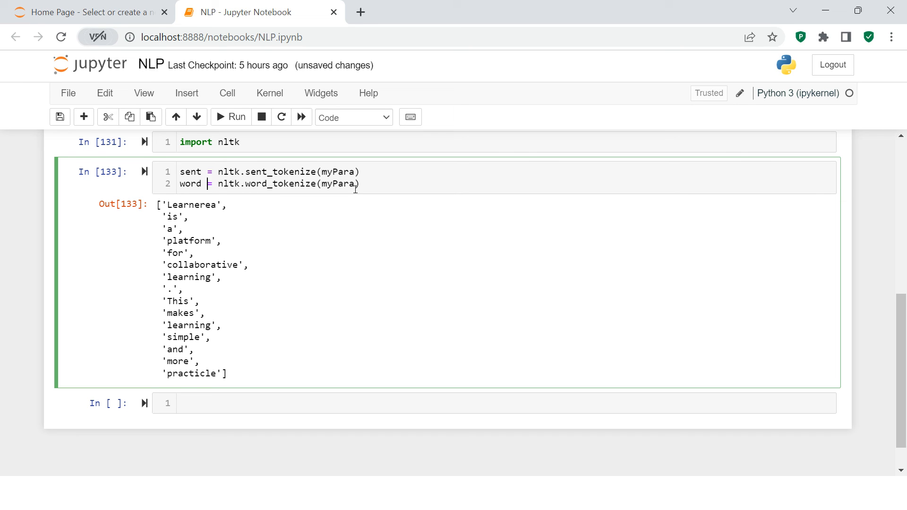
{"action": "type", "text": "s"}
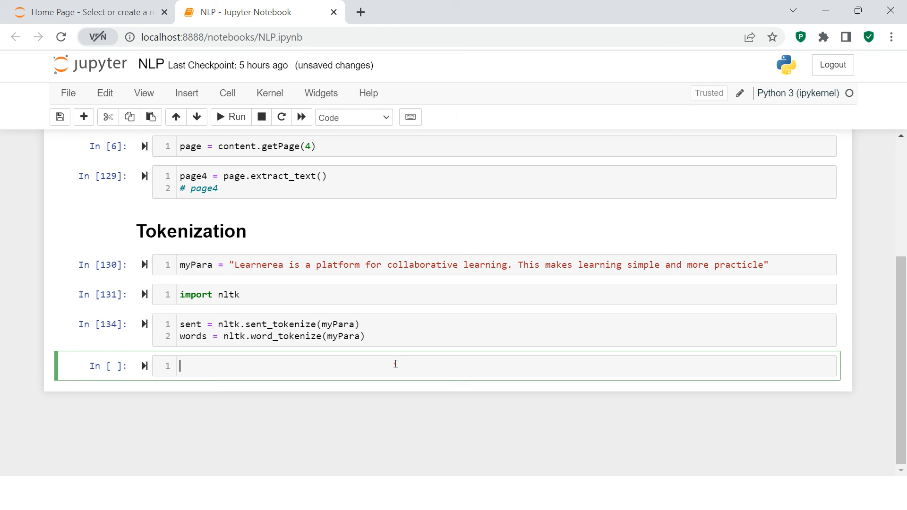
{"action": "type", "text": "words"}
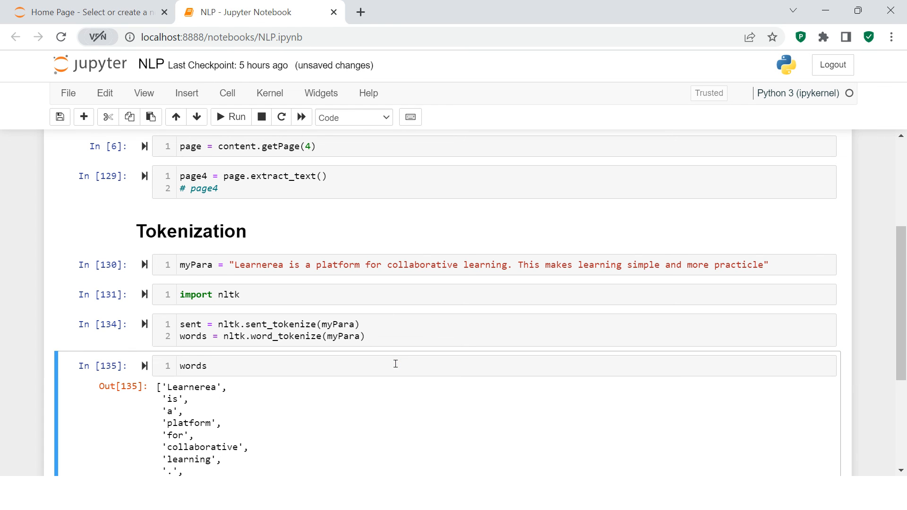
{"action": "scroll", "scroll_direction": "down", "scroll_amount": 3}
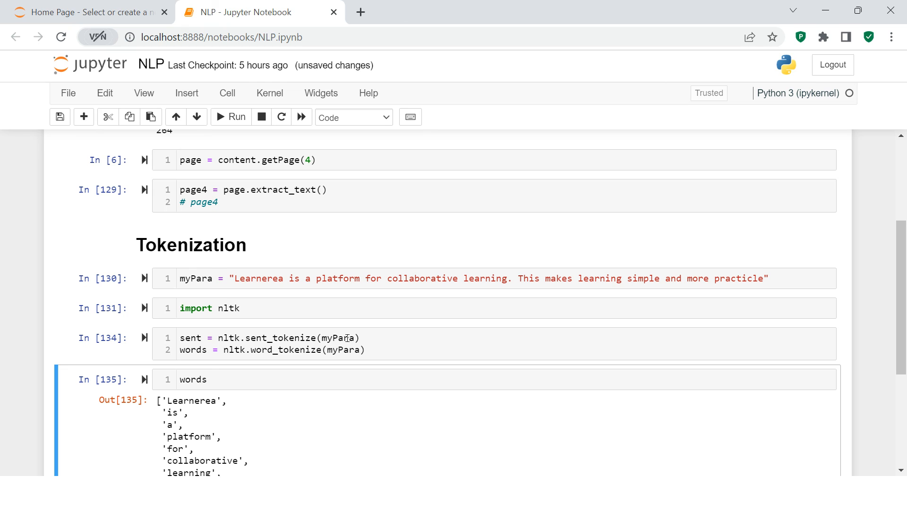
Replace myPara with page4 in word_tokenize and scroll through the preface's token list.
{"action": "double_click", "coordinate": [343, 350]}
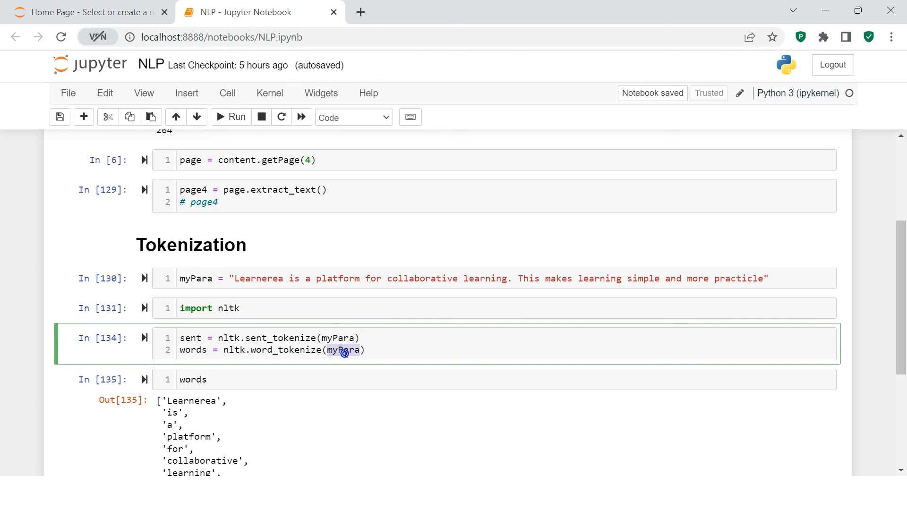
{"action": "type", "text": "page4"}
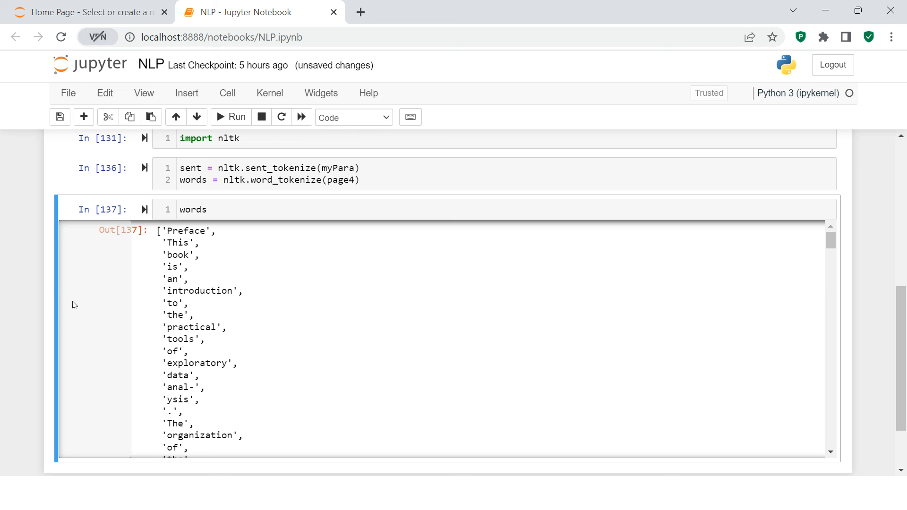
{"action": "scroll", "scroll_direction": "down", "scroll_amount": 3}
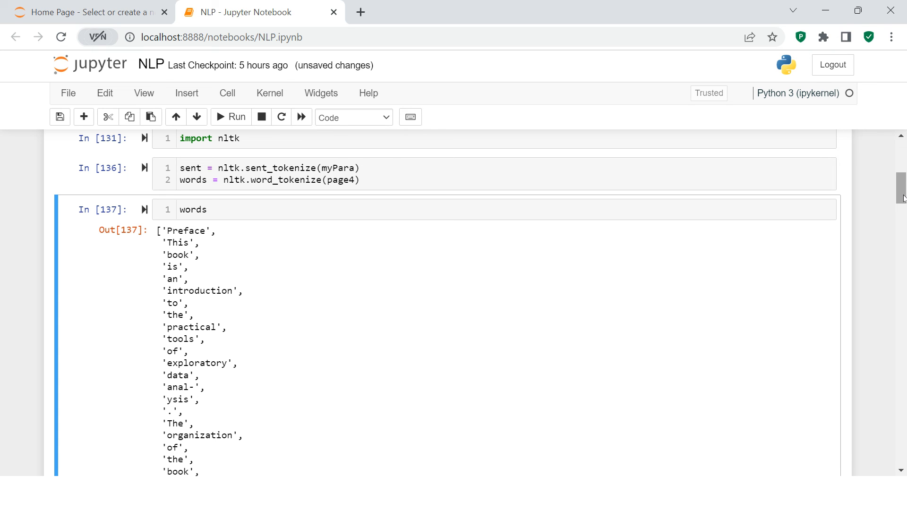
{"action": "scroll", "scroll_direction": "down", "scroll_amount": 3}
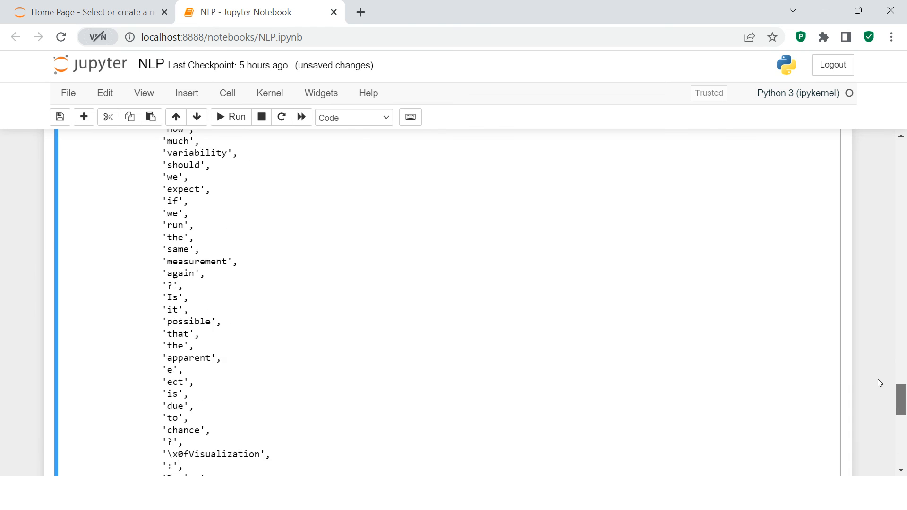
{"action": "scroll", "scroll_direction": "down", "scroll_amount": 3}
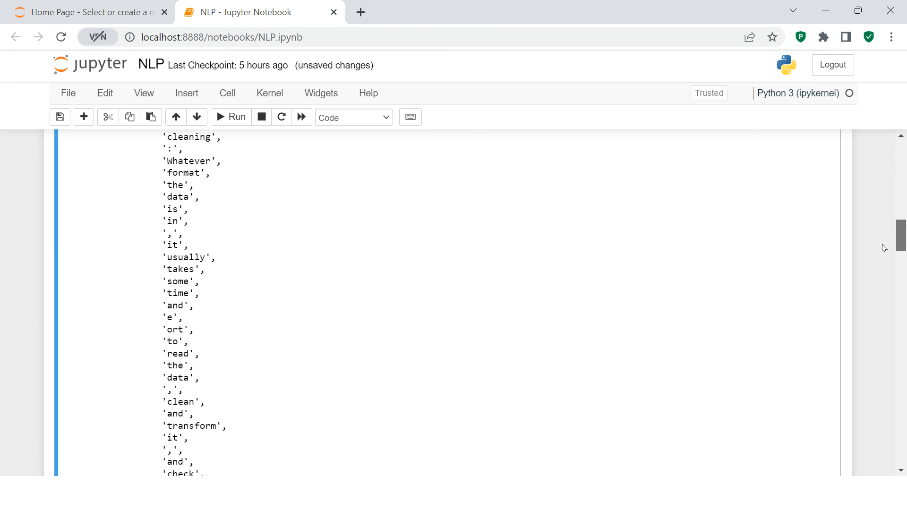